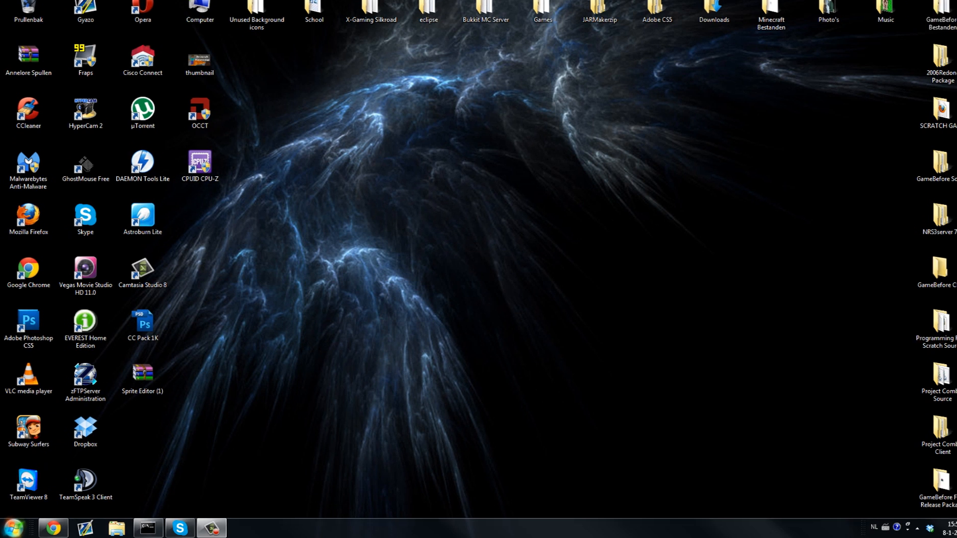
Open the Windows 7 Start menu from the taskbar
left_click(14, 525)
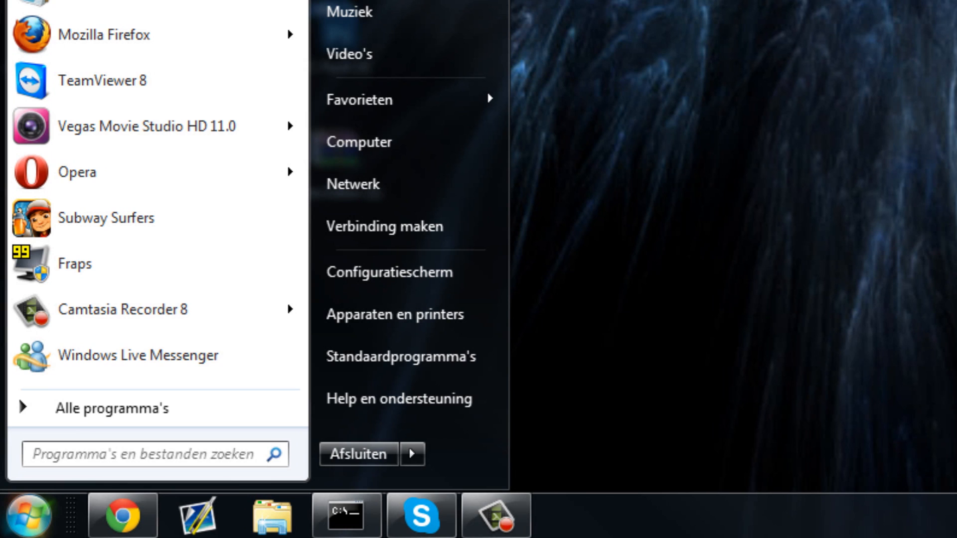
Launch msconfig and open Advanced Options on the Computer opstarten boot tab
left_click(152, 454)
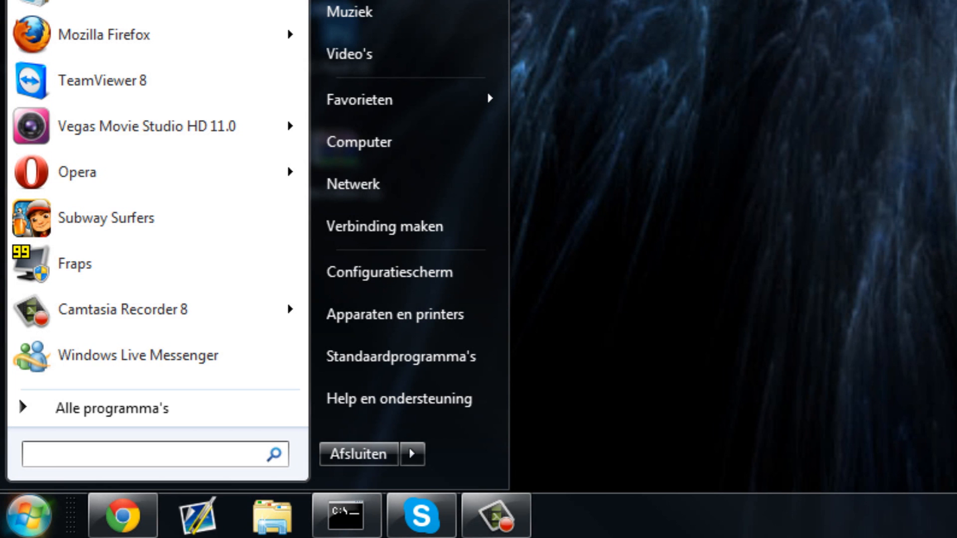
type("msconfig")
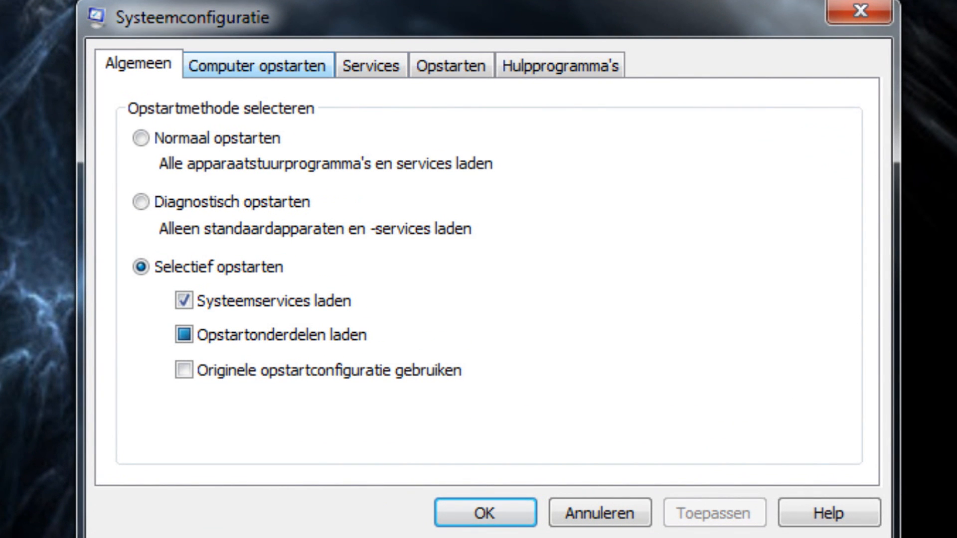
left_click(256, 65)
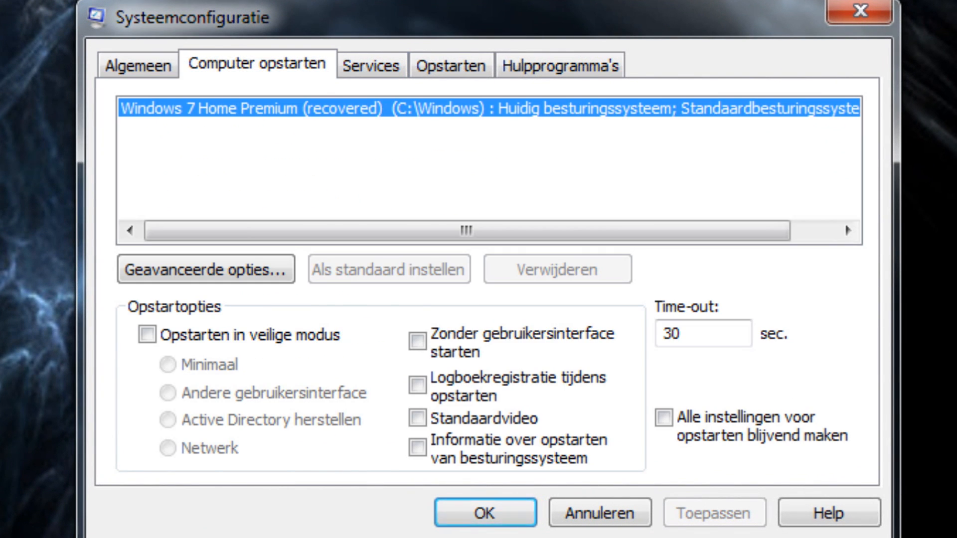
left_click(205, 269)
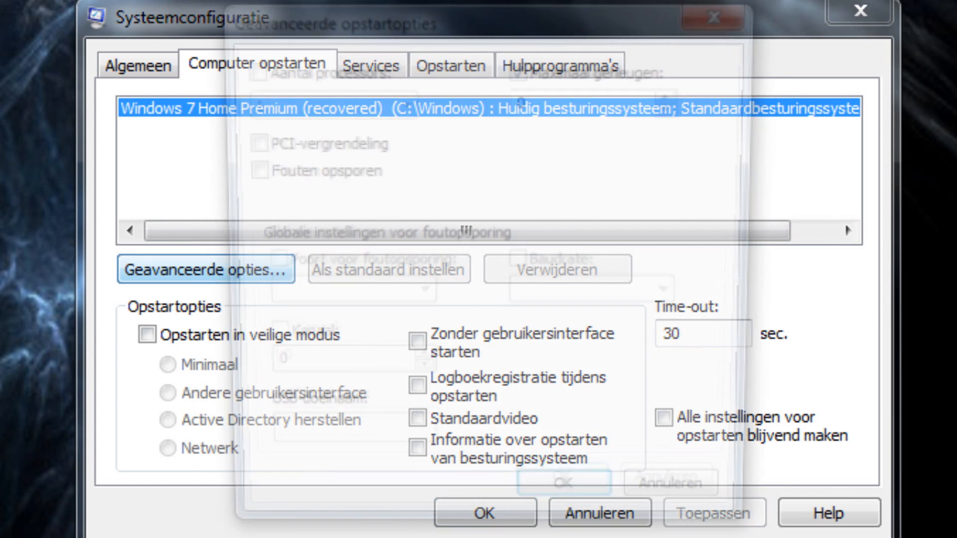
left_click(204, 270)
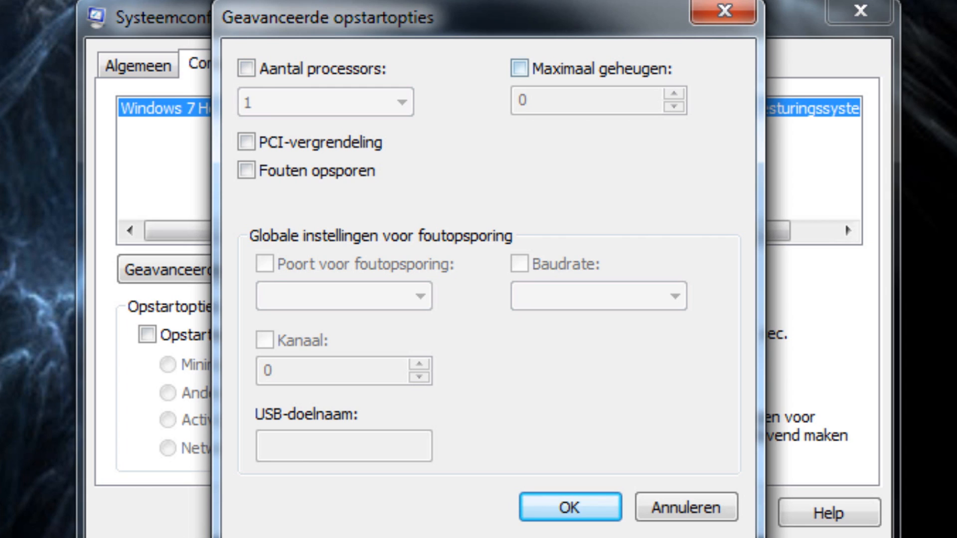
Enable Maximaal geheugen at 8192, confirm both dialogs to reach the restart prompt
left_click(517, 70)
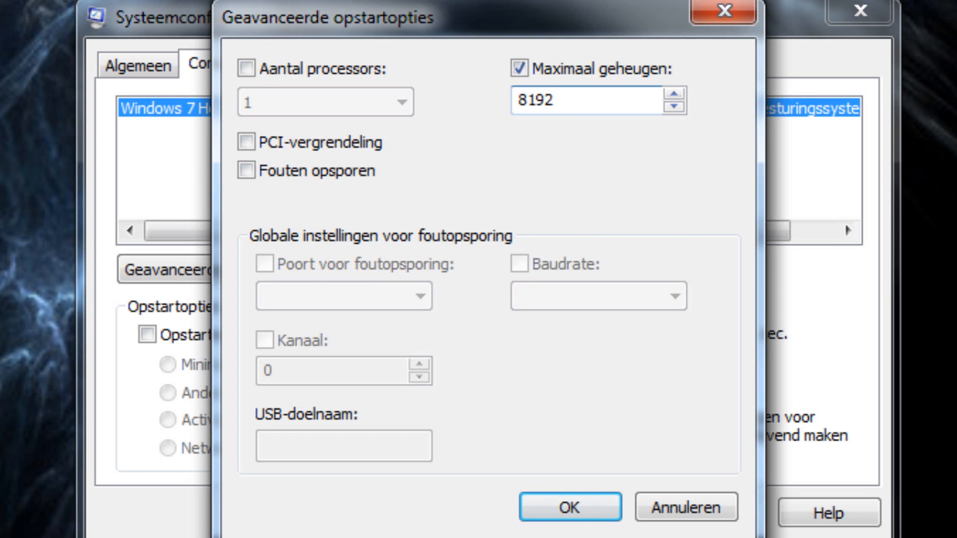
left_click(569, 506)
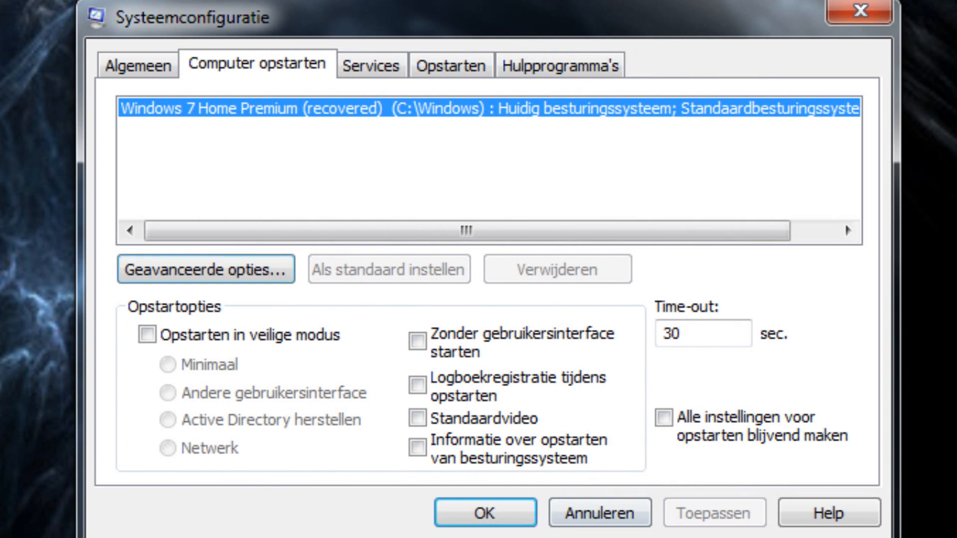
left_click(485, 512)
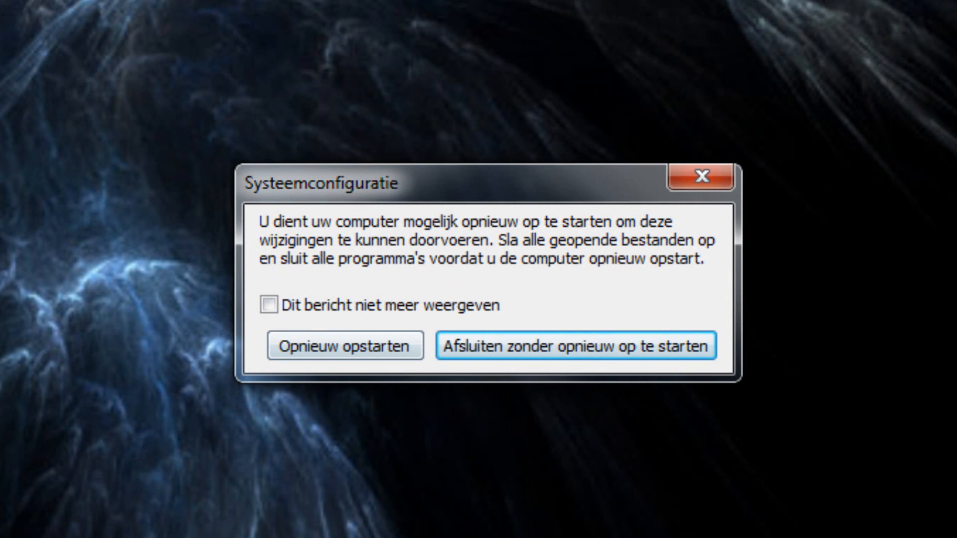